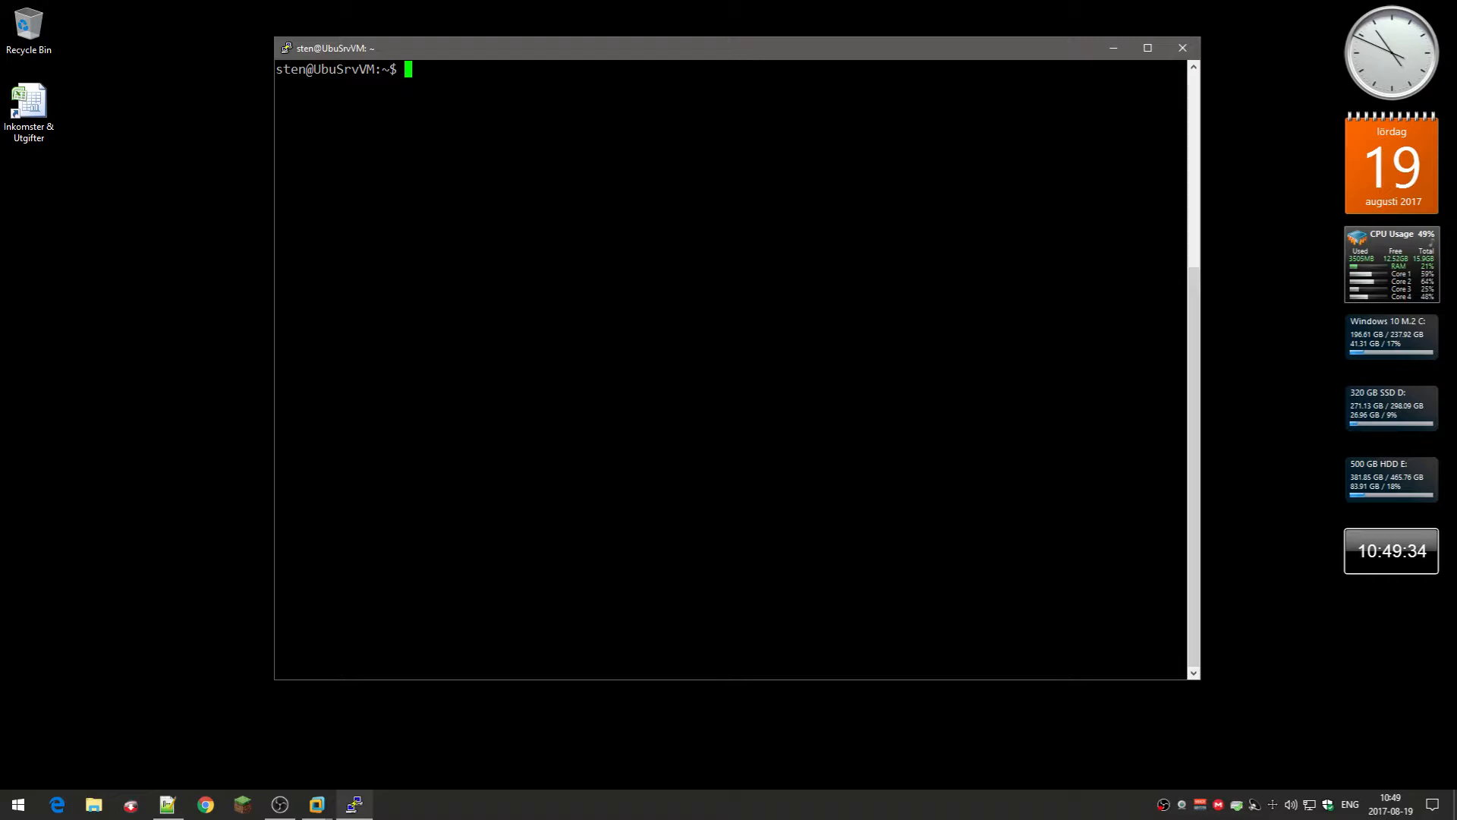
List block devices with NAME, SIZE, FSTYPE, TYPE and MOUNTPOINT columns via lsblk
text(lsblk -o NAME,SIZE,FSTYPE,TYPE,MOUNTPOINT)
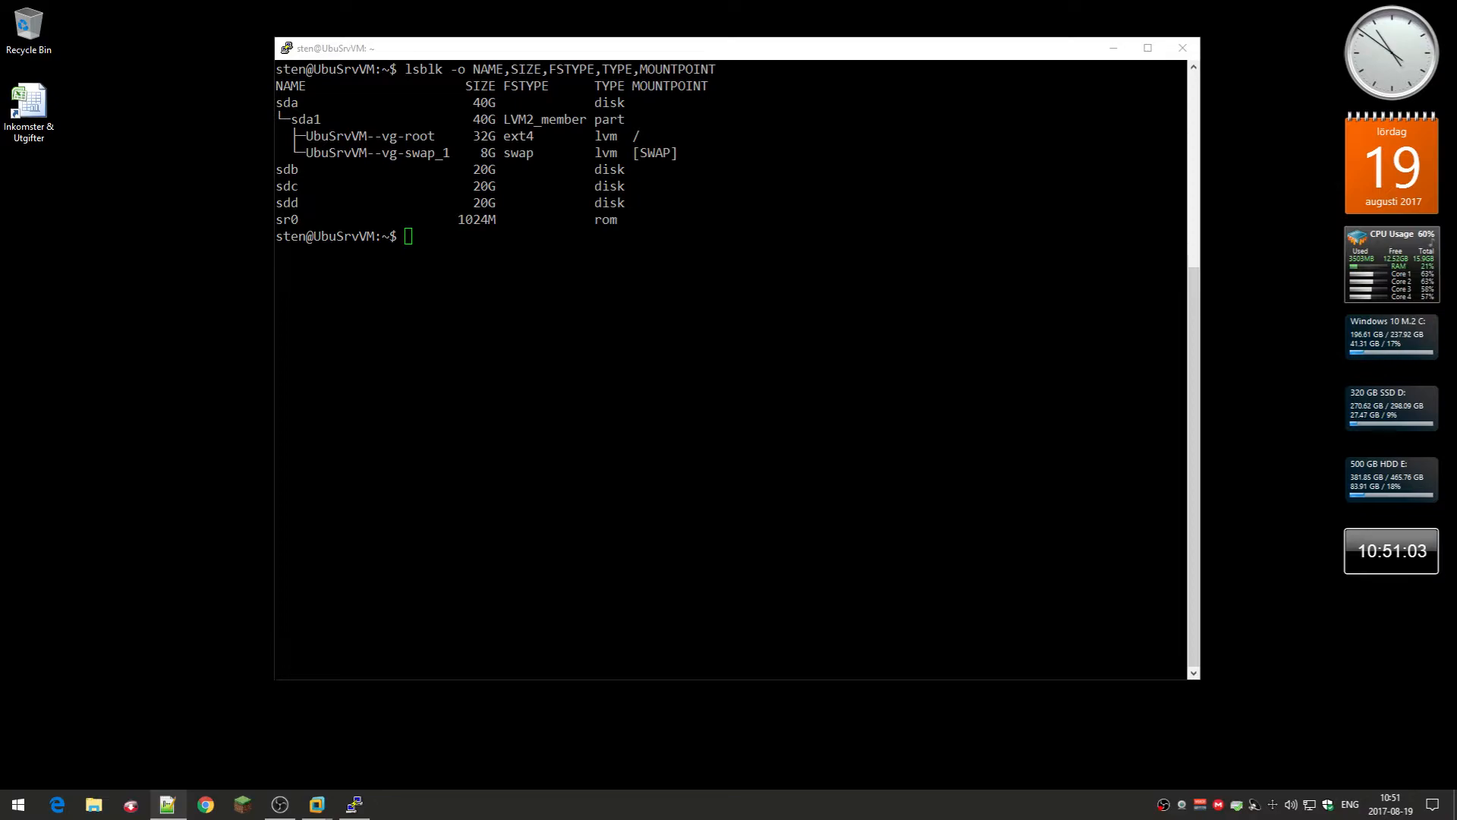
Create RAID 0 /dev/md0 from sdb, sdc, sdd with mdadm, then check /proc/mdstat
text(sudo mdadm --create --verbose /dev/md0 --level=0 --raid-devices=3 /dev/sdb /dev/sdc /dev/sdd)
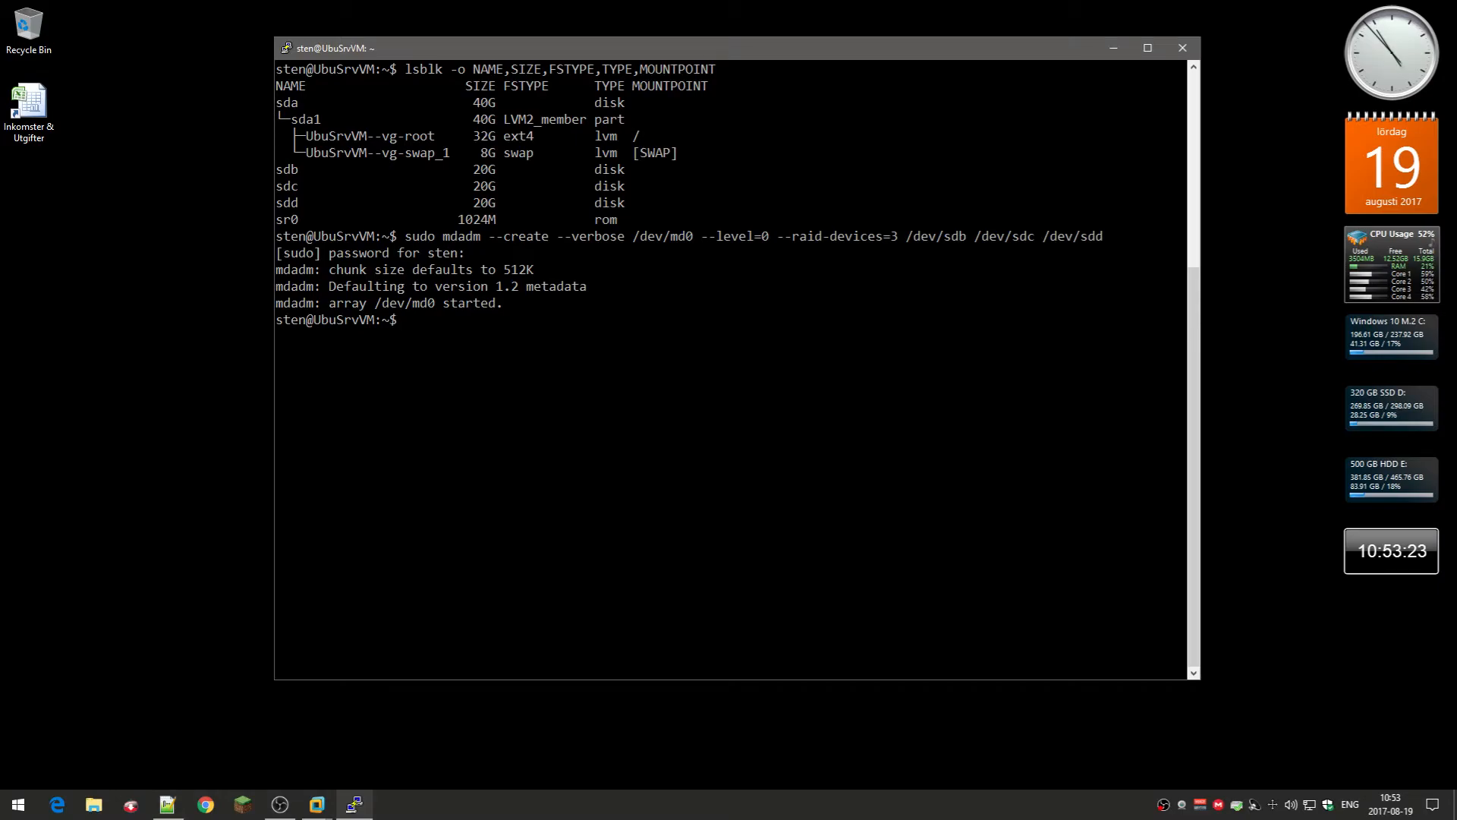
text(sudo cat /proc/mdstat)
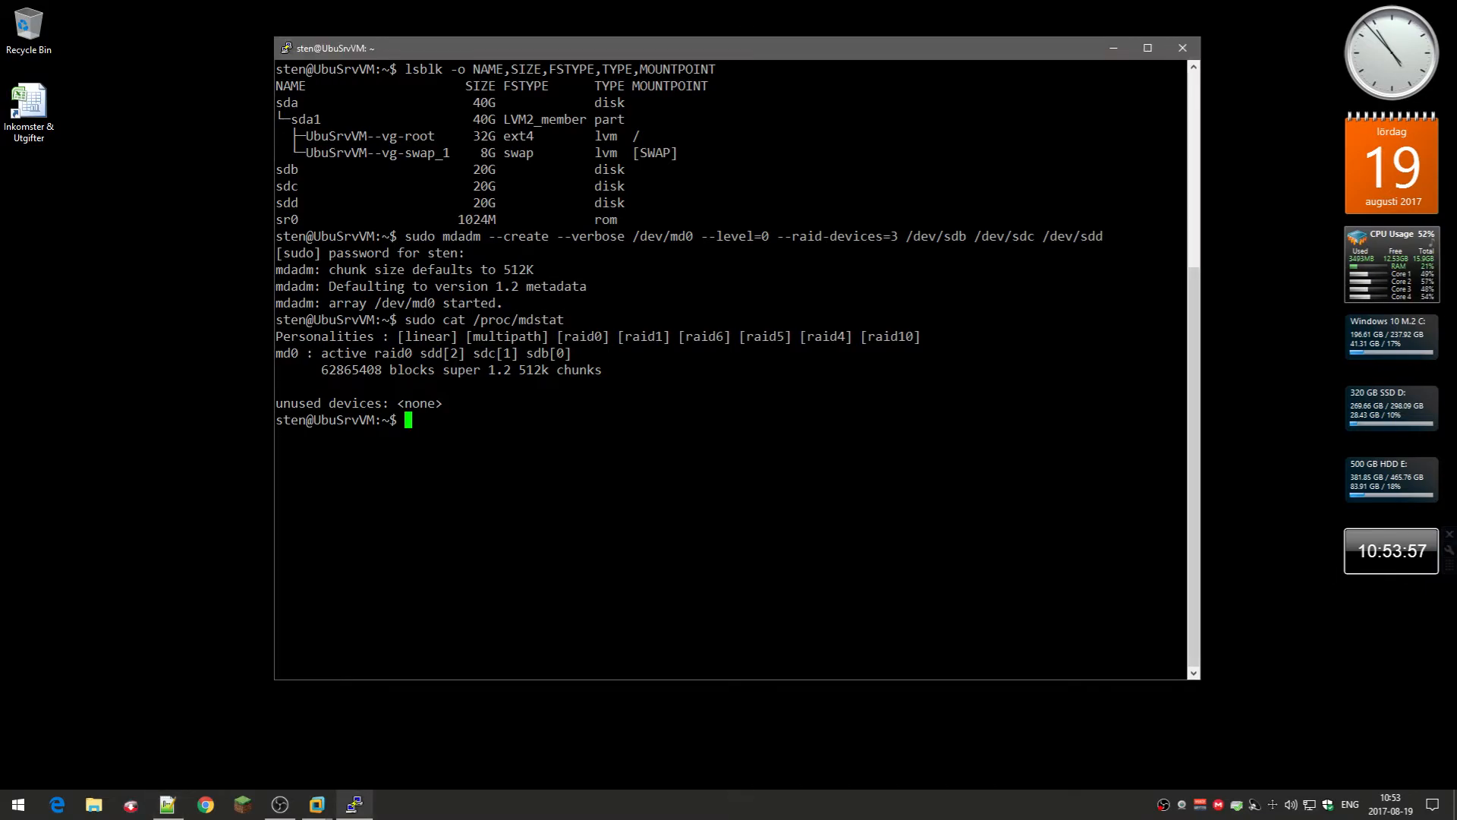
Enter sudo mkfs.ext4 -F /dev/md0 at the prompt without running it
text(sudo mkfs.ext4 -F /dev/md0)
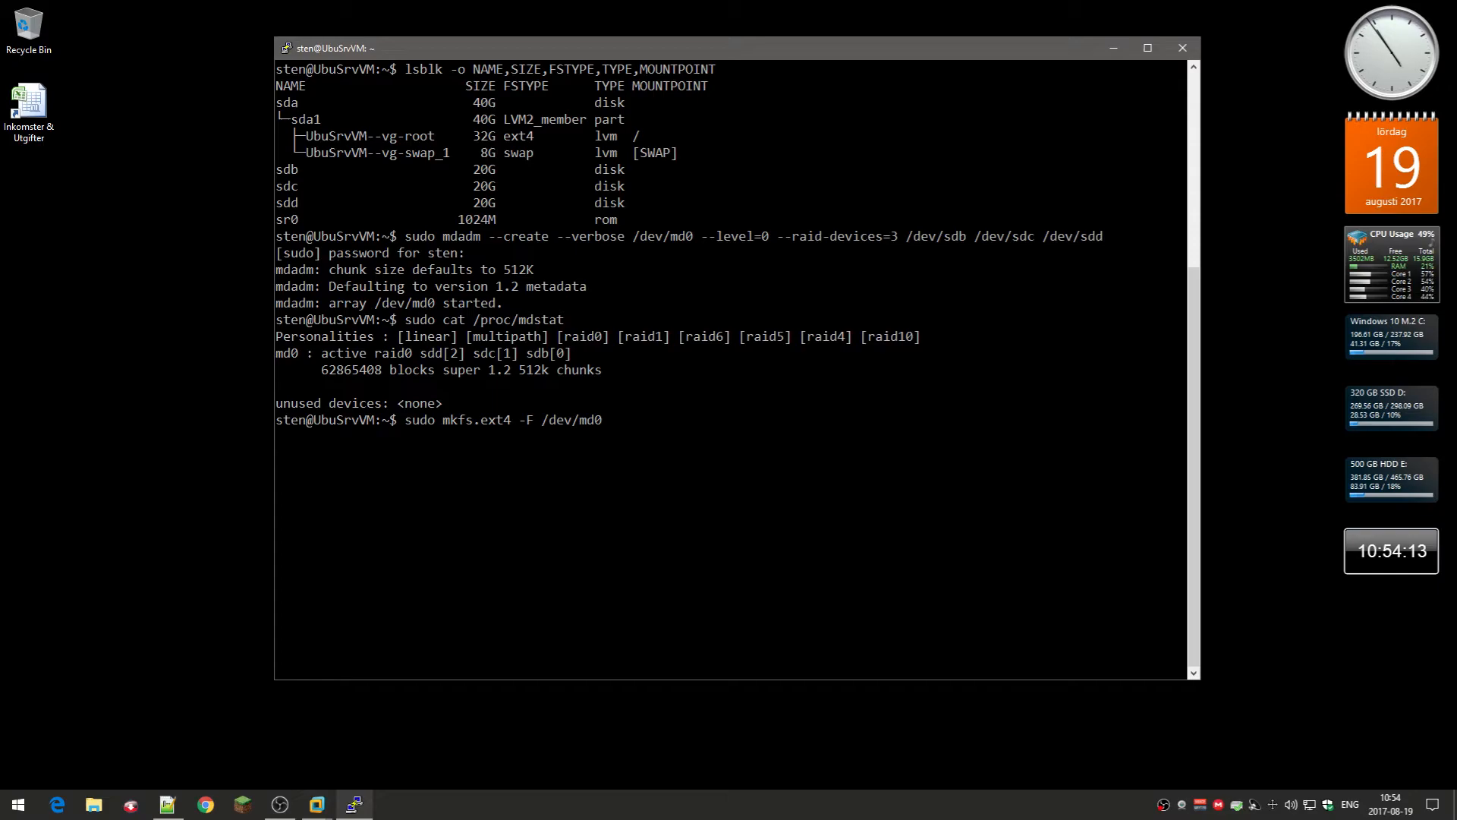
Run the mkfs.ext4 command to format /dev/md0 as ext4
key(Return)
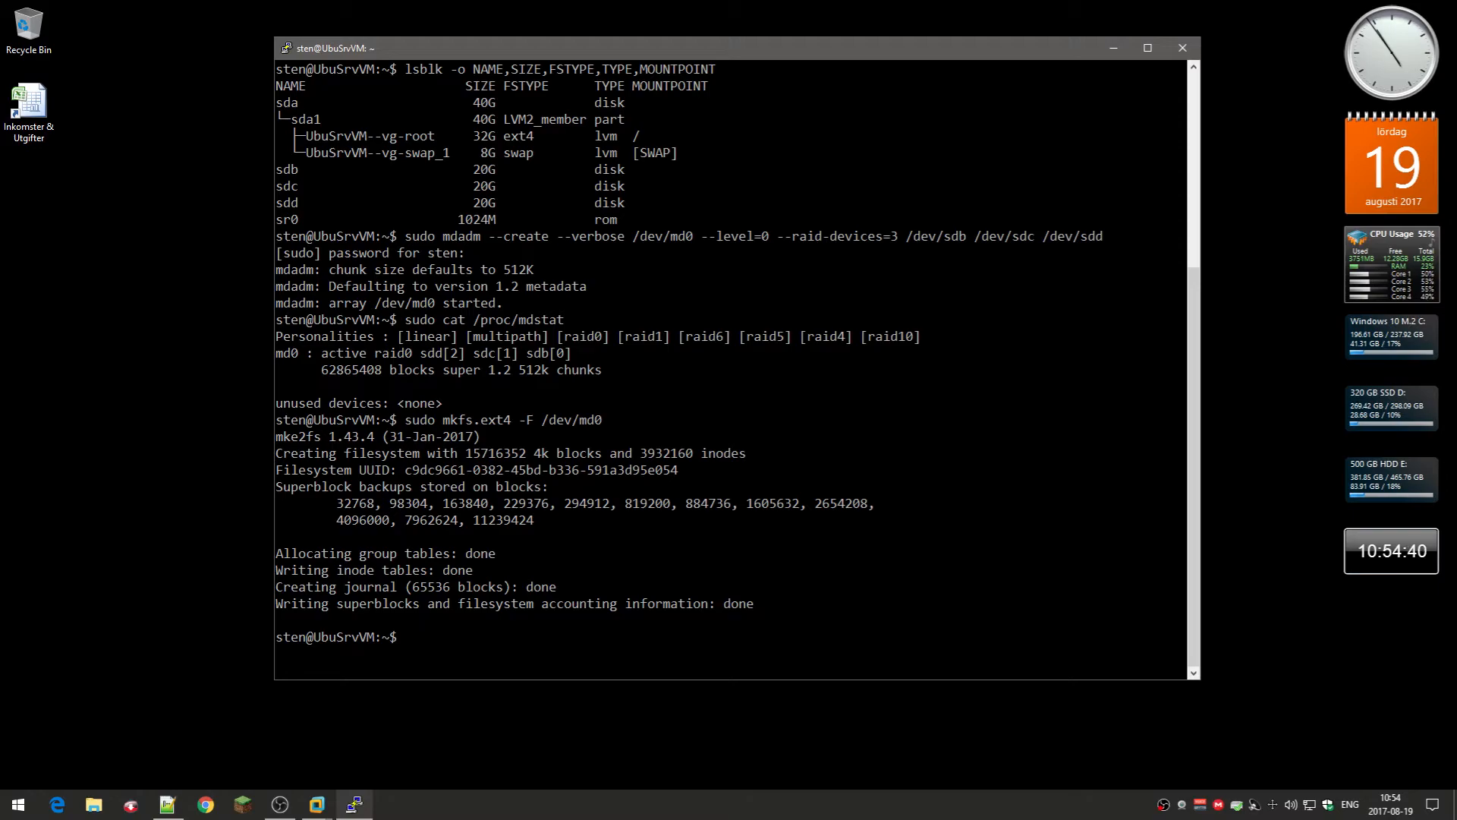
Make /mnt/md0 with mkdir -p and mount /dev/md0 onto it
text(sudo mkdir -p /mnt/md0)
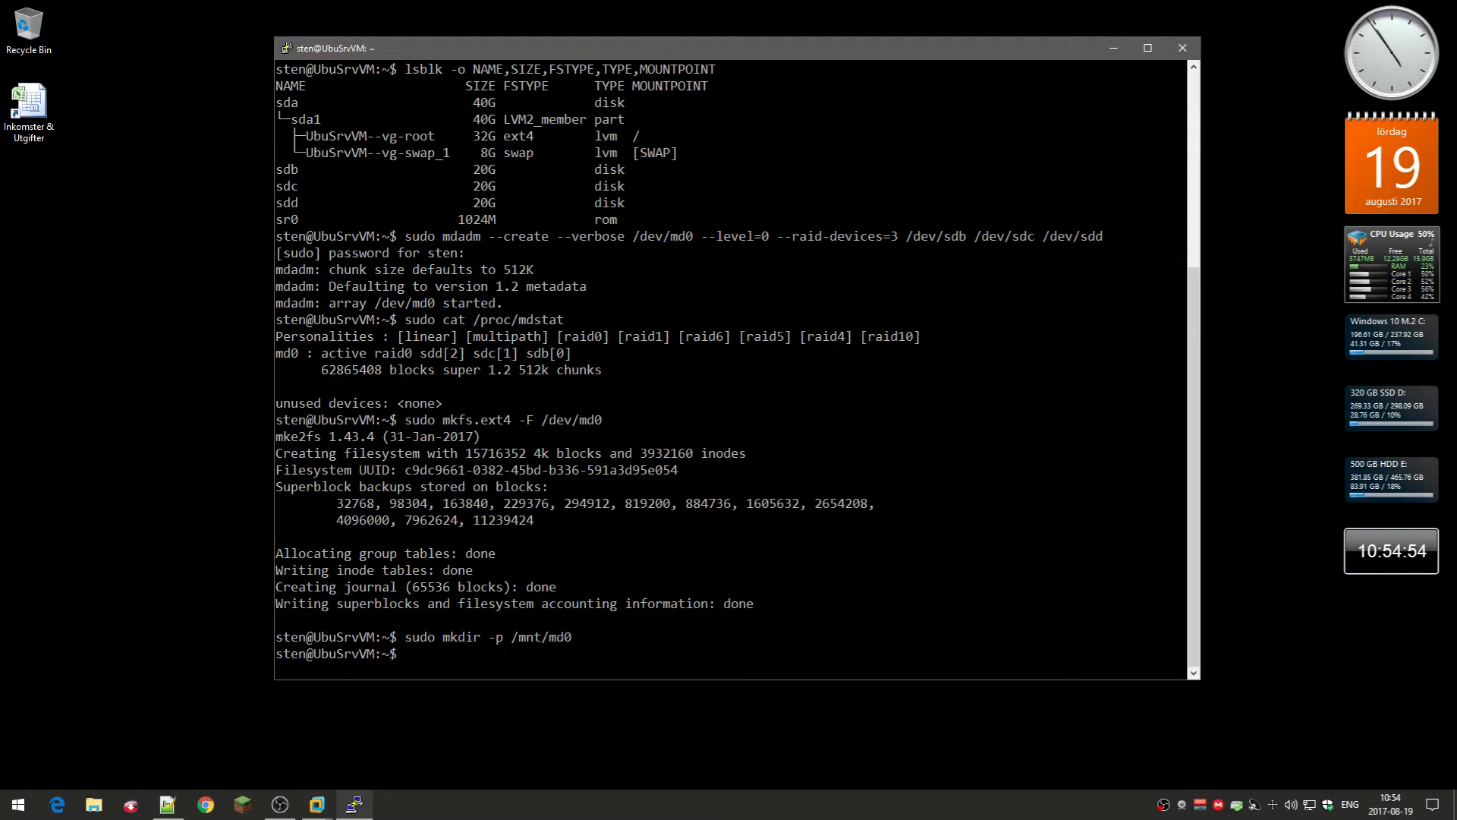
mouse_move(1380, 657)
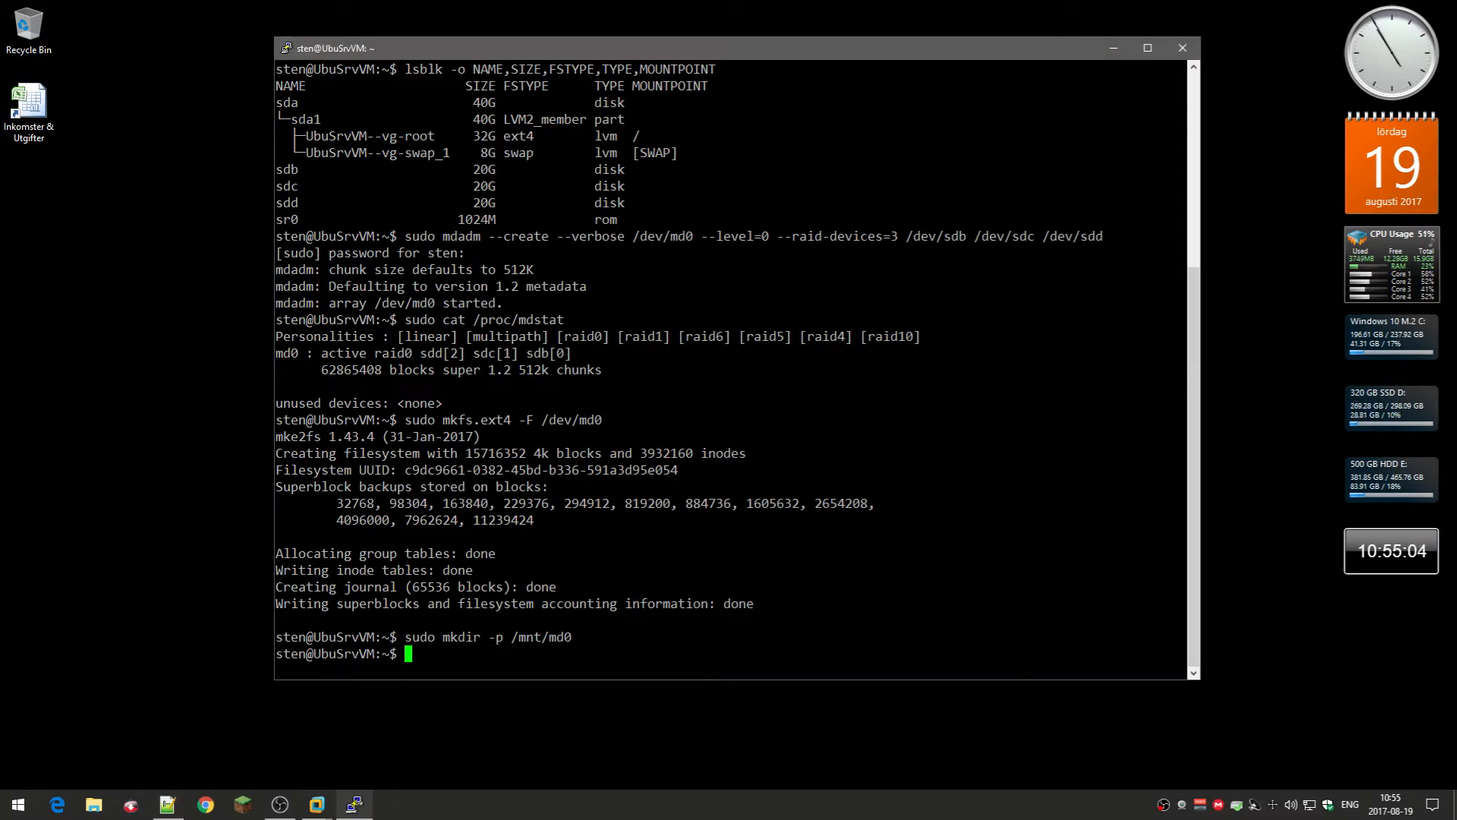
text(sudo mount /dev/md0 /mnt/md0)
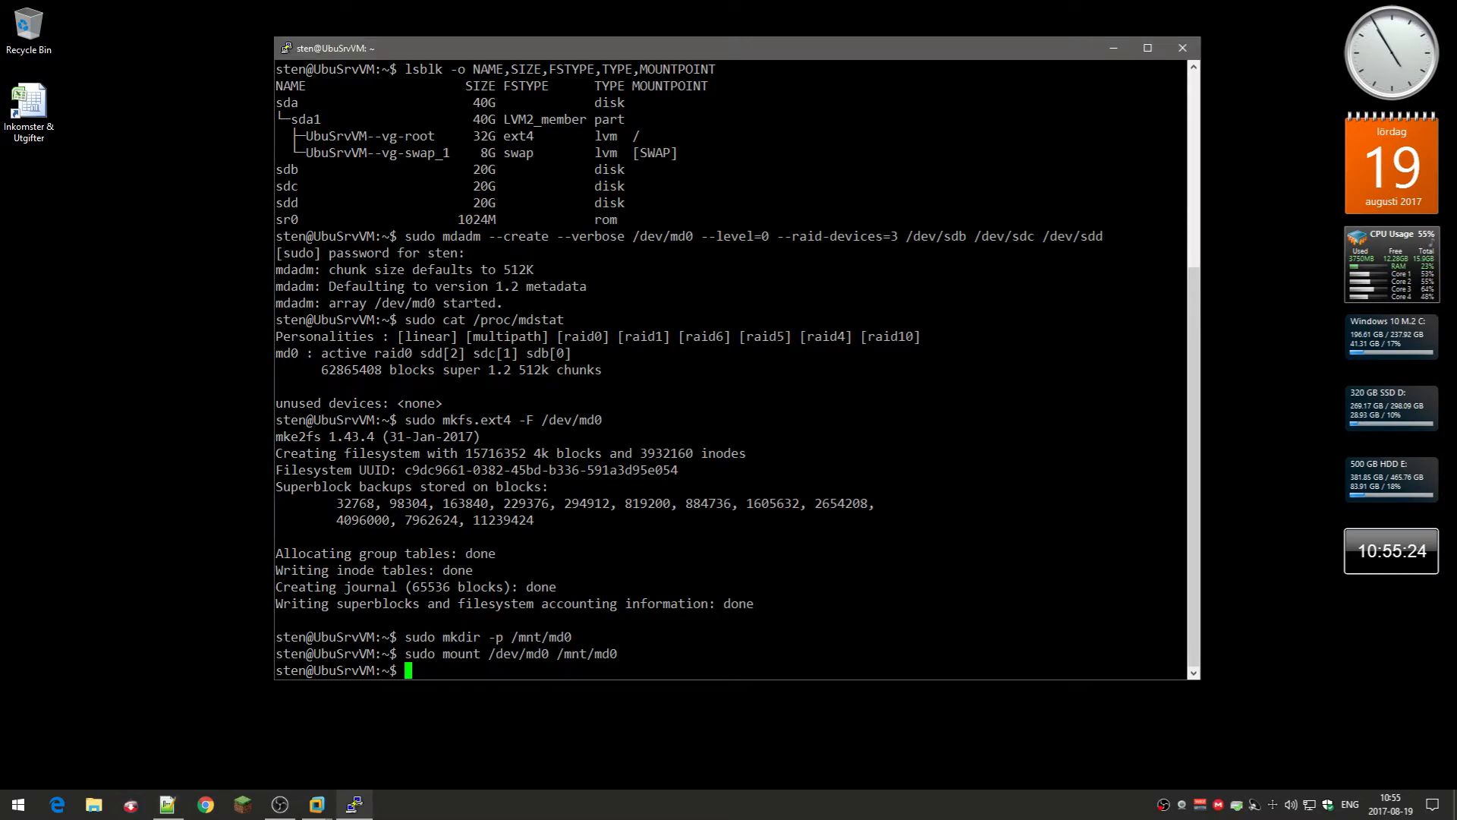
Check disk usage with df -h excluding devtmpfs and tmpfs to see md0 at 59G
text(df -h -x devtmpfs -x tmpfs)
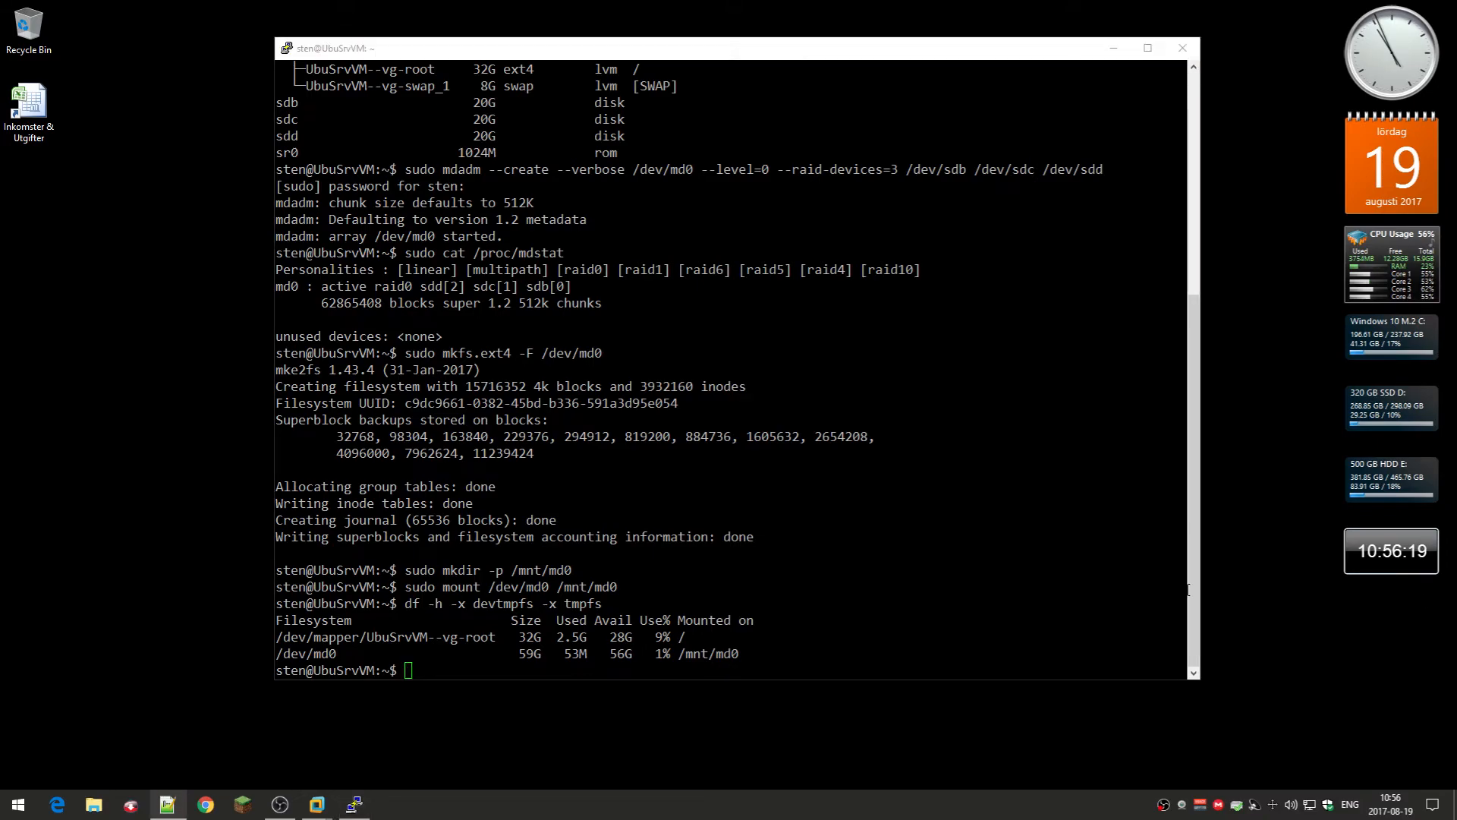
Append mdadm --detail --scan output to /etc/mdadm/mdadm.conf via sudo tee -a
text(sudo mdadm --detail --scan | sudo tee -a /etc/mdadm/mdadm.conf)
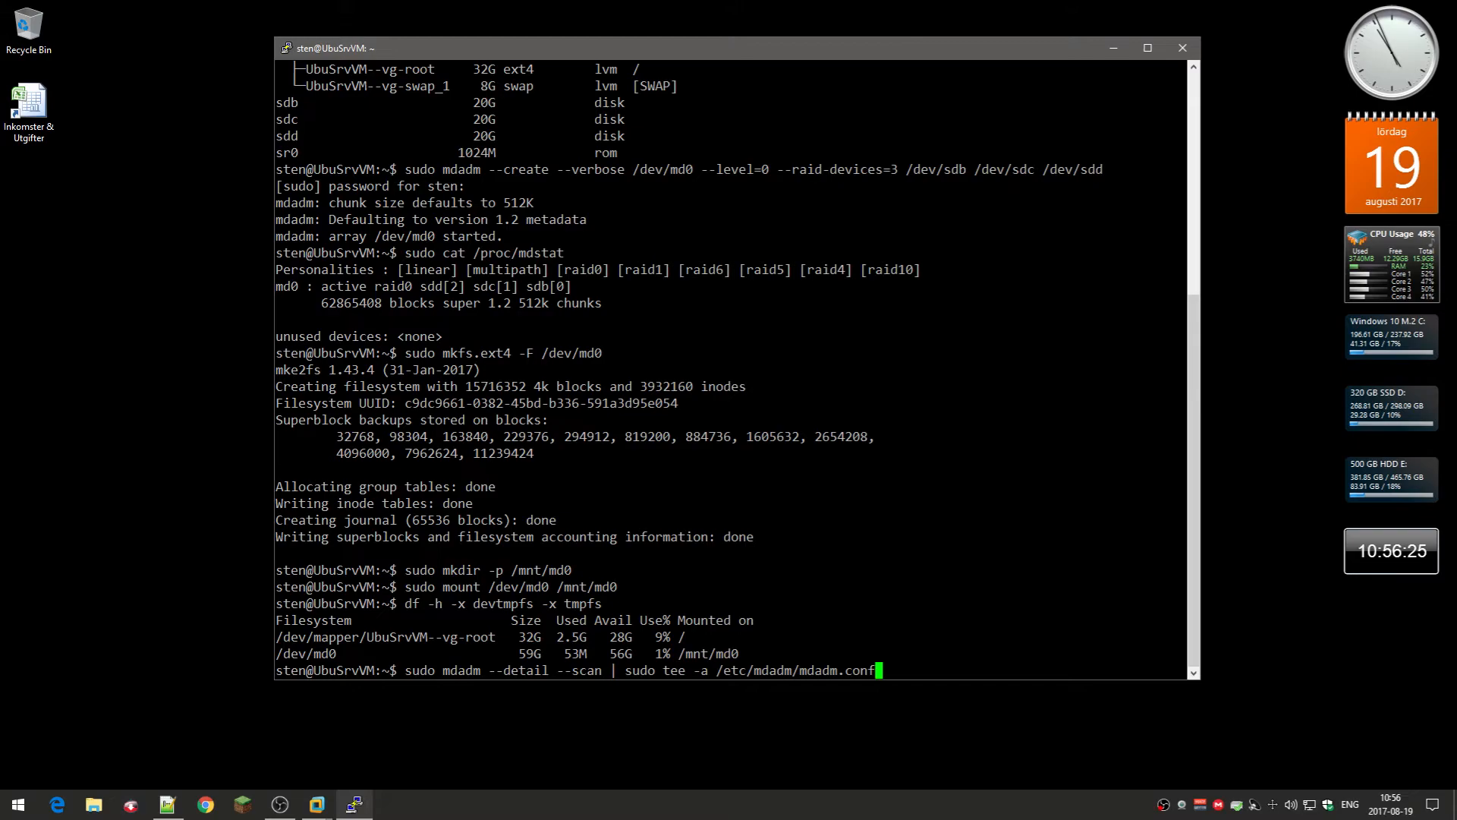
key(Return)
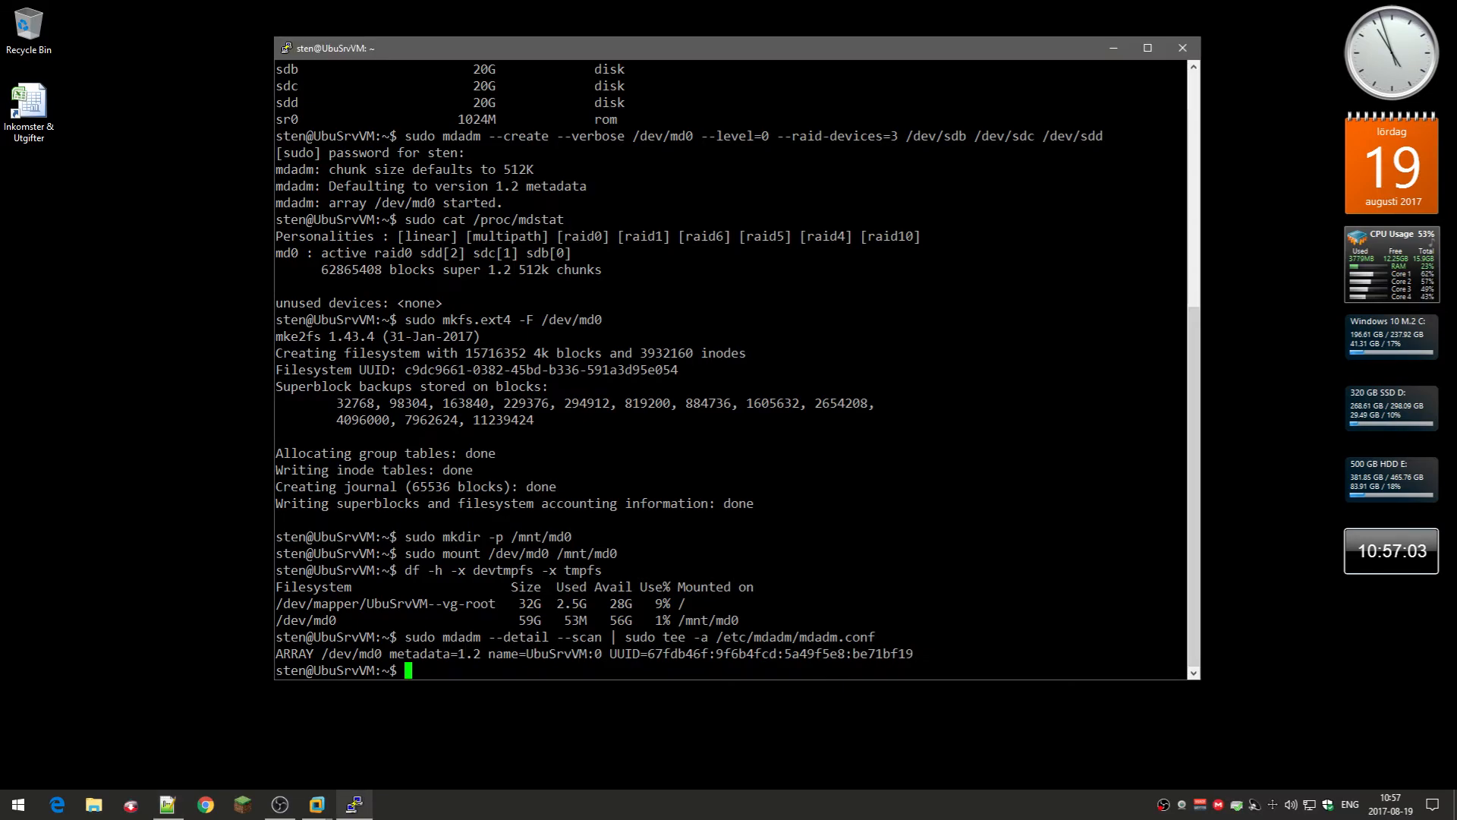
Run sudo update-initramfs -u to rebuild the initramfs with the RAID config
text(sudo update-initramfs -u)
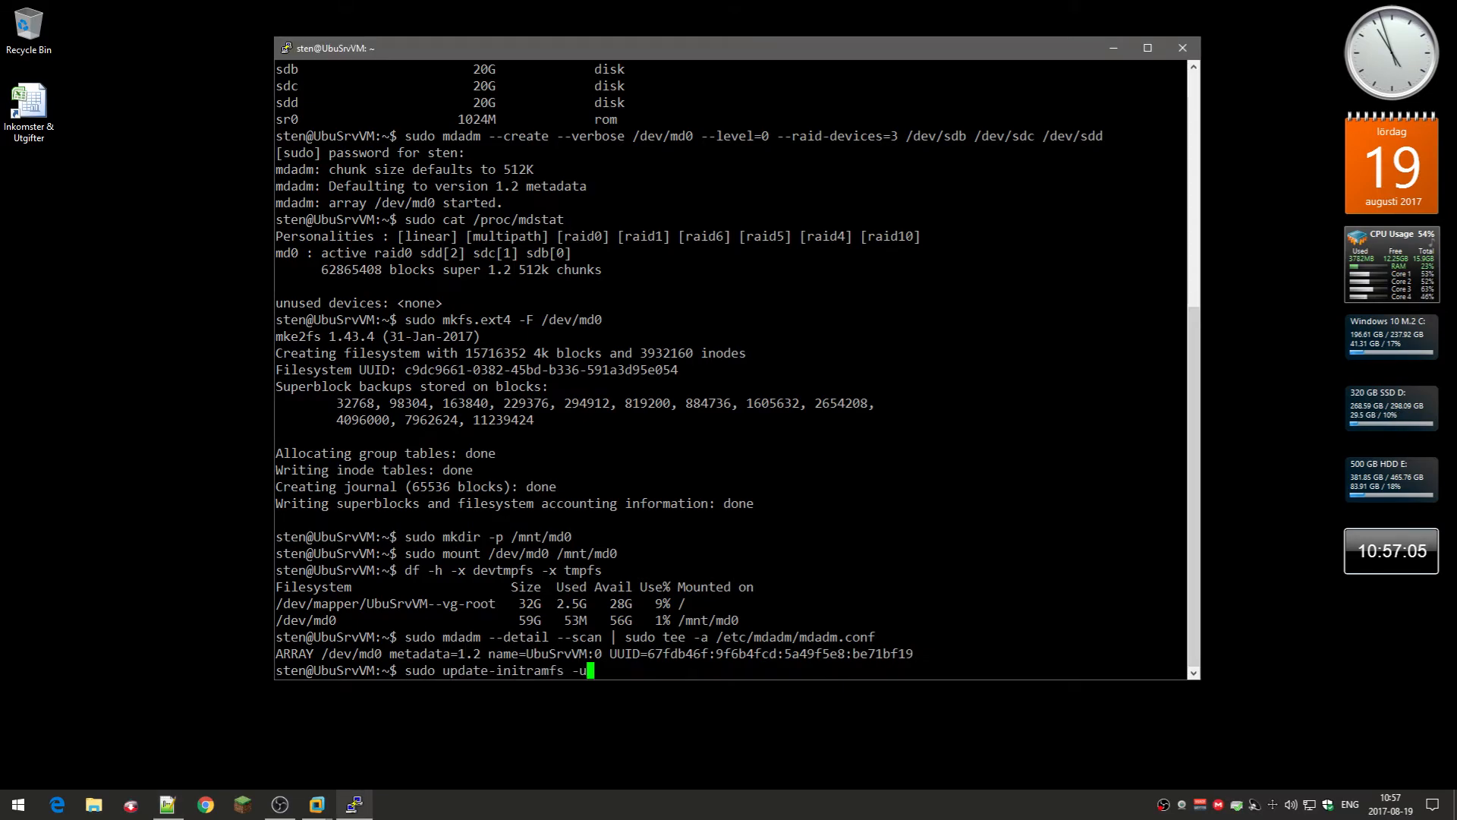
key(Return)
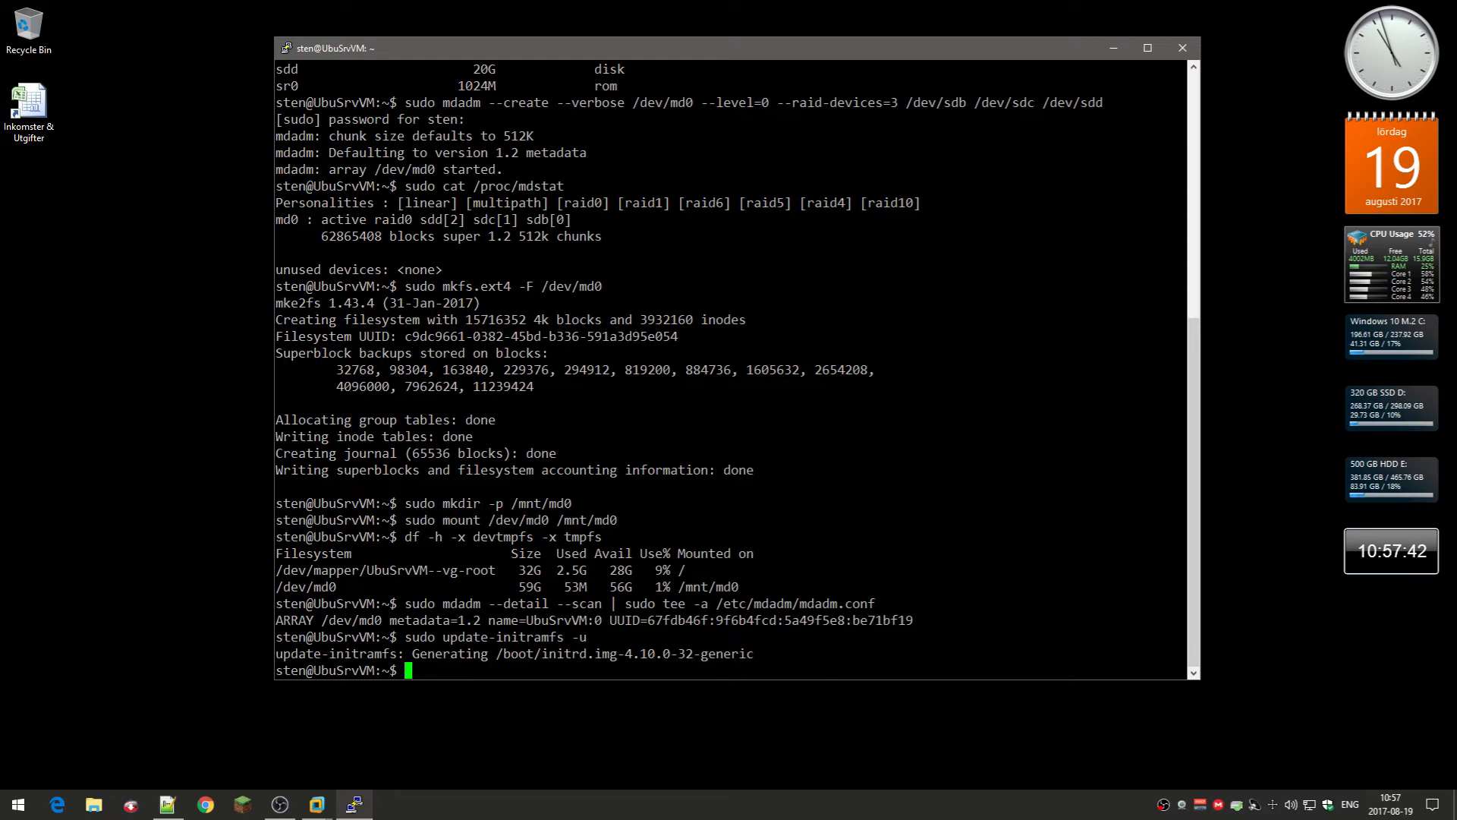
Echo '/dev/md0 /mnt/md0 ext4 defaults,nofail,discard 0 0' into /etc/fstab via sudo tee -a
text(echo '/dev/md0 /mnt/md0 ext4 defaults,nofail,discard 0 0' | sudo tee -a /etc/fstab)
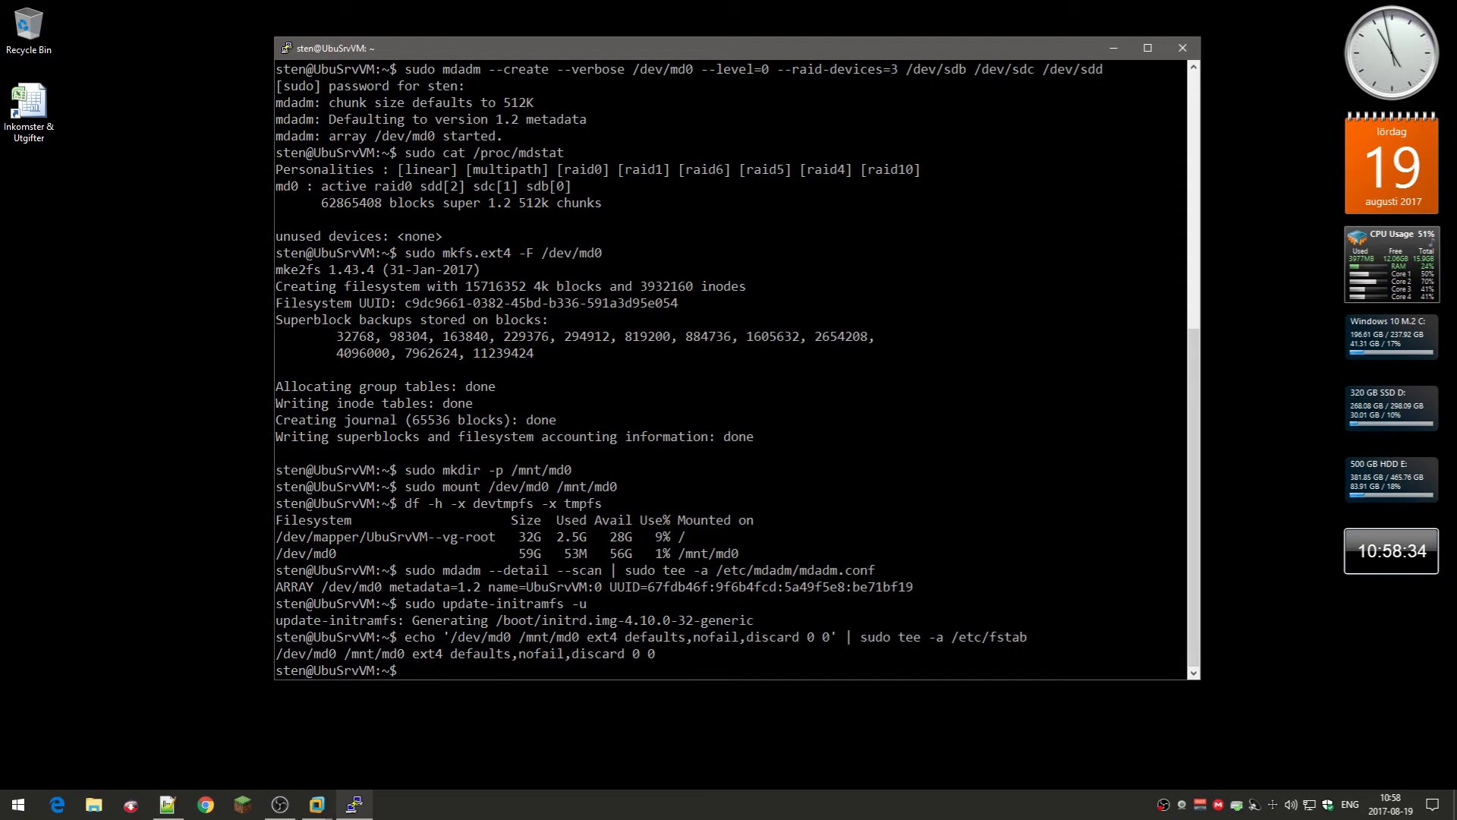
Run sudo mkdir /mnt/md0/share, then begin a cd command at the next prompt
text(sudo)
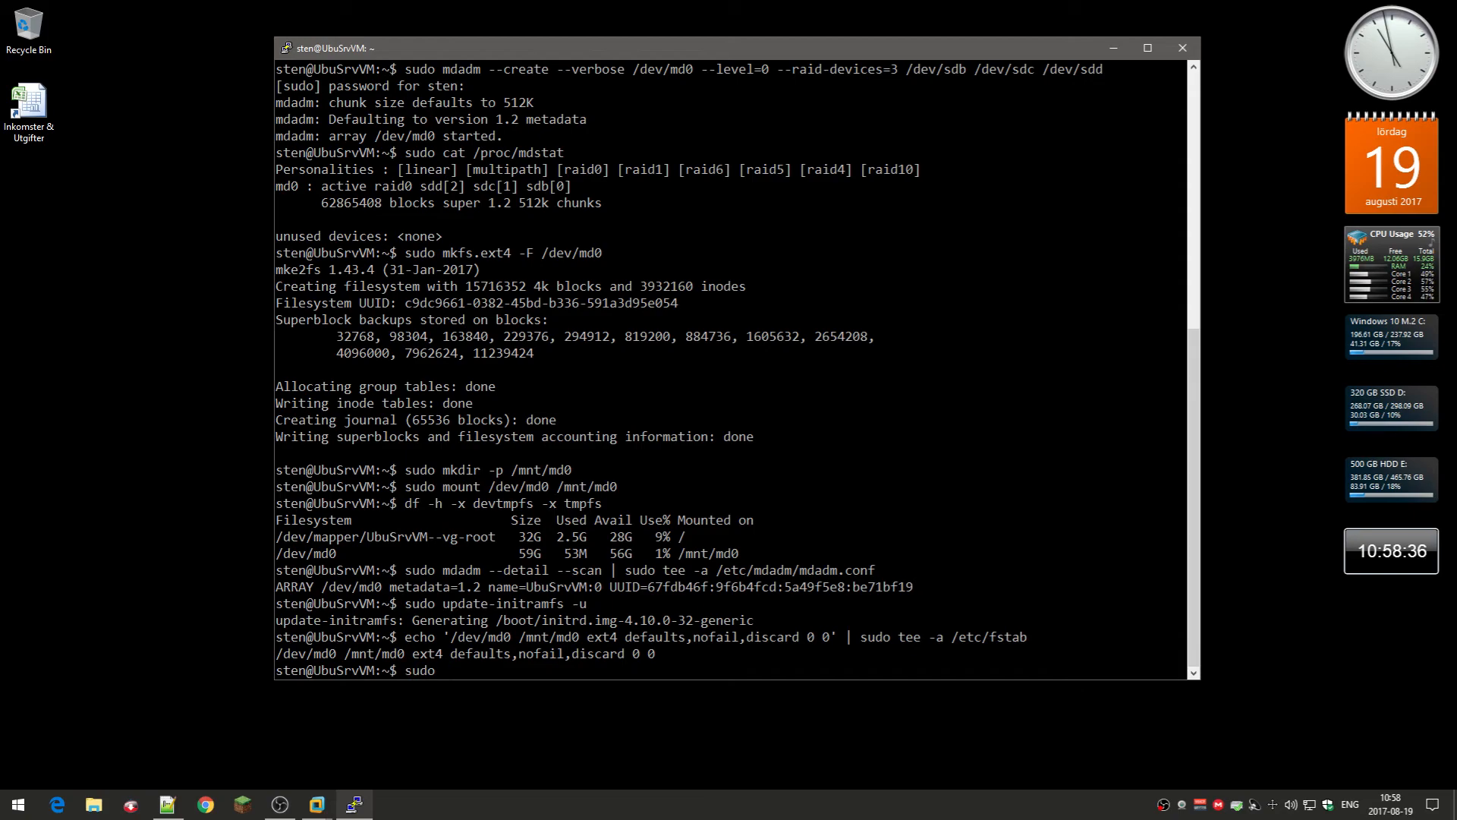
text(mkdir)
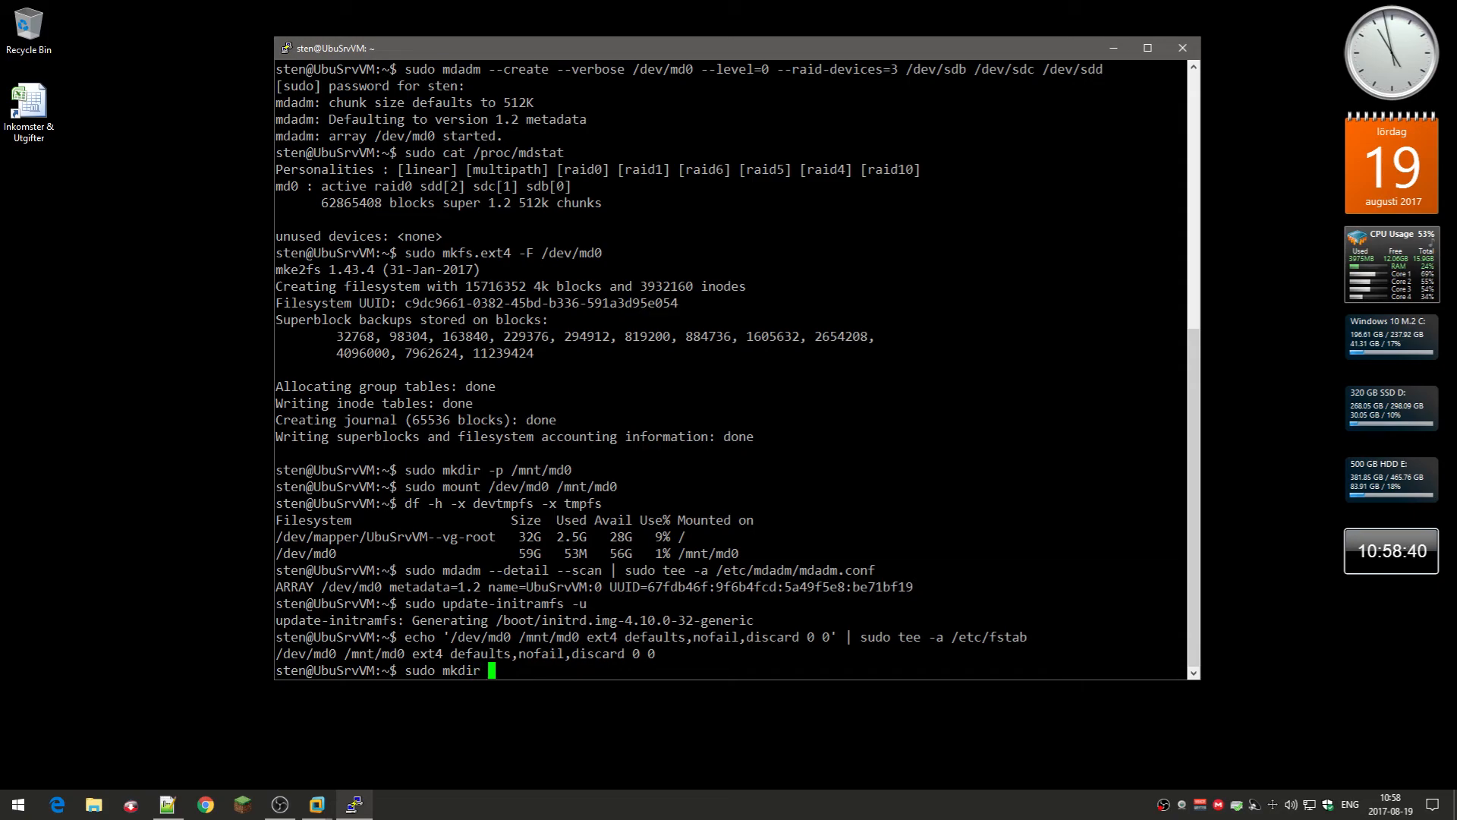
text(/)
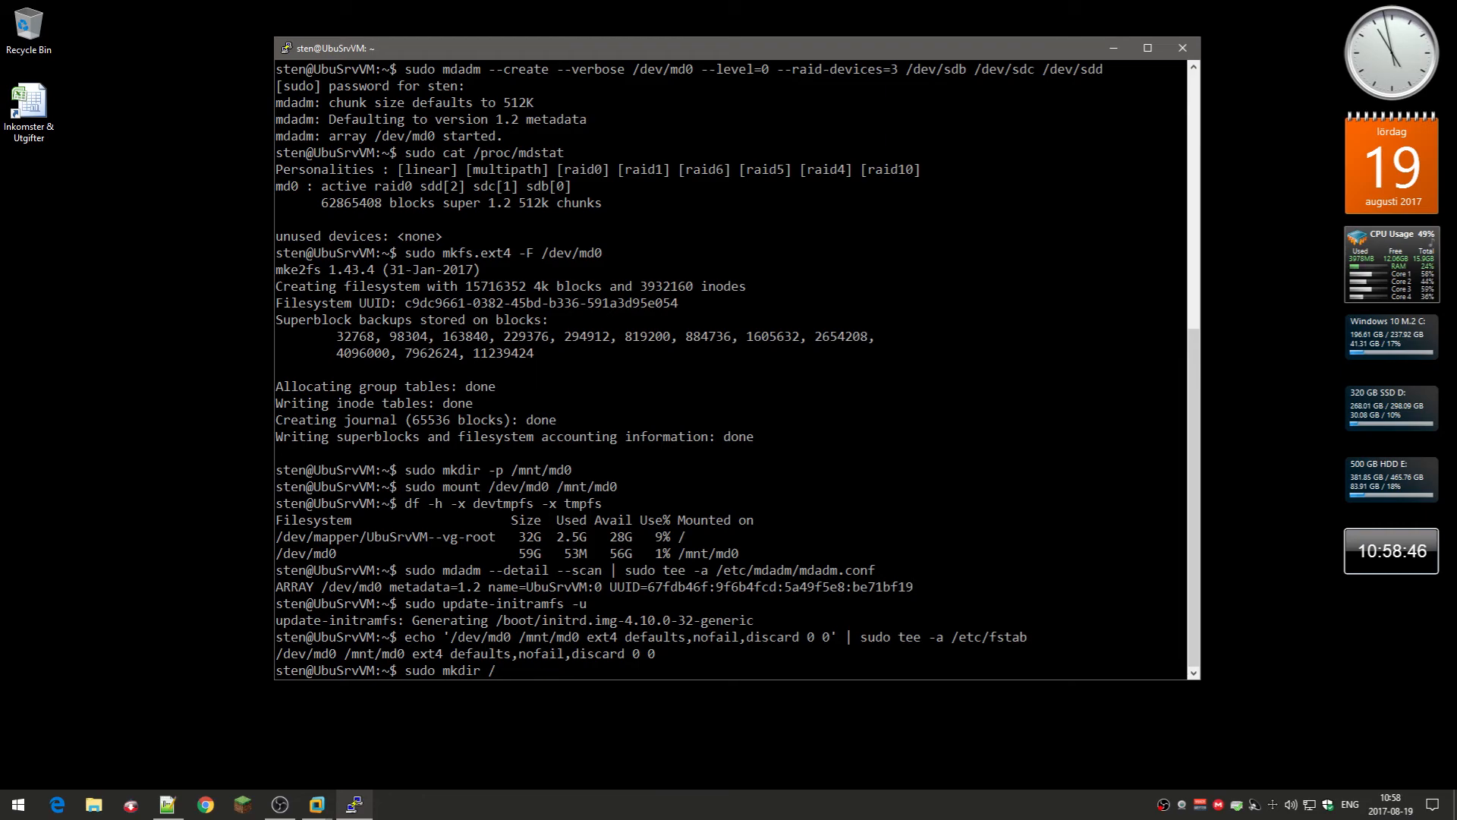
text(mnt/)
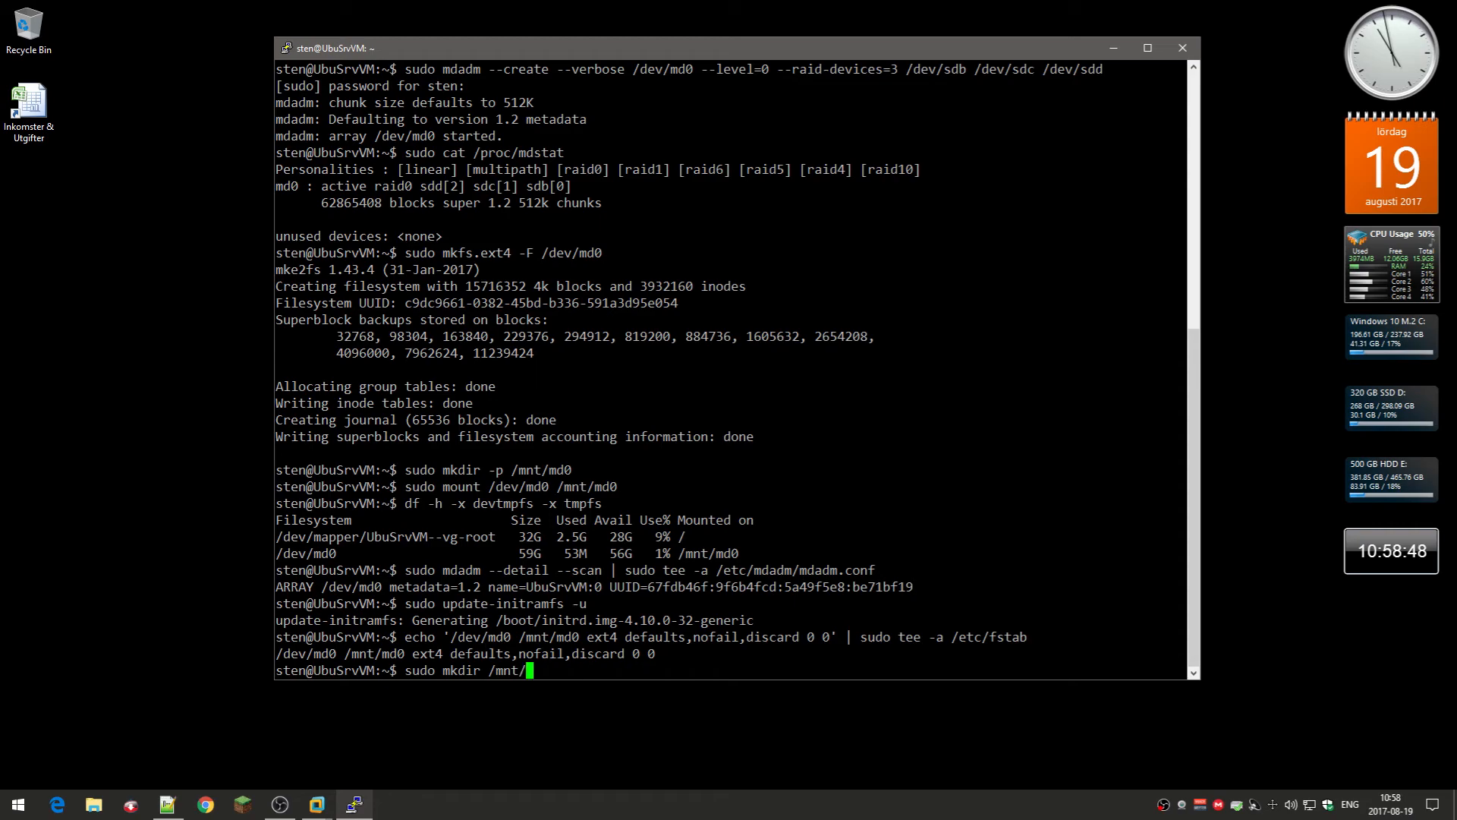
text(mdo)
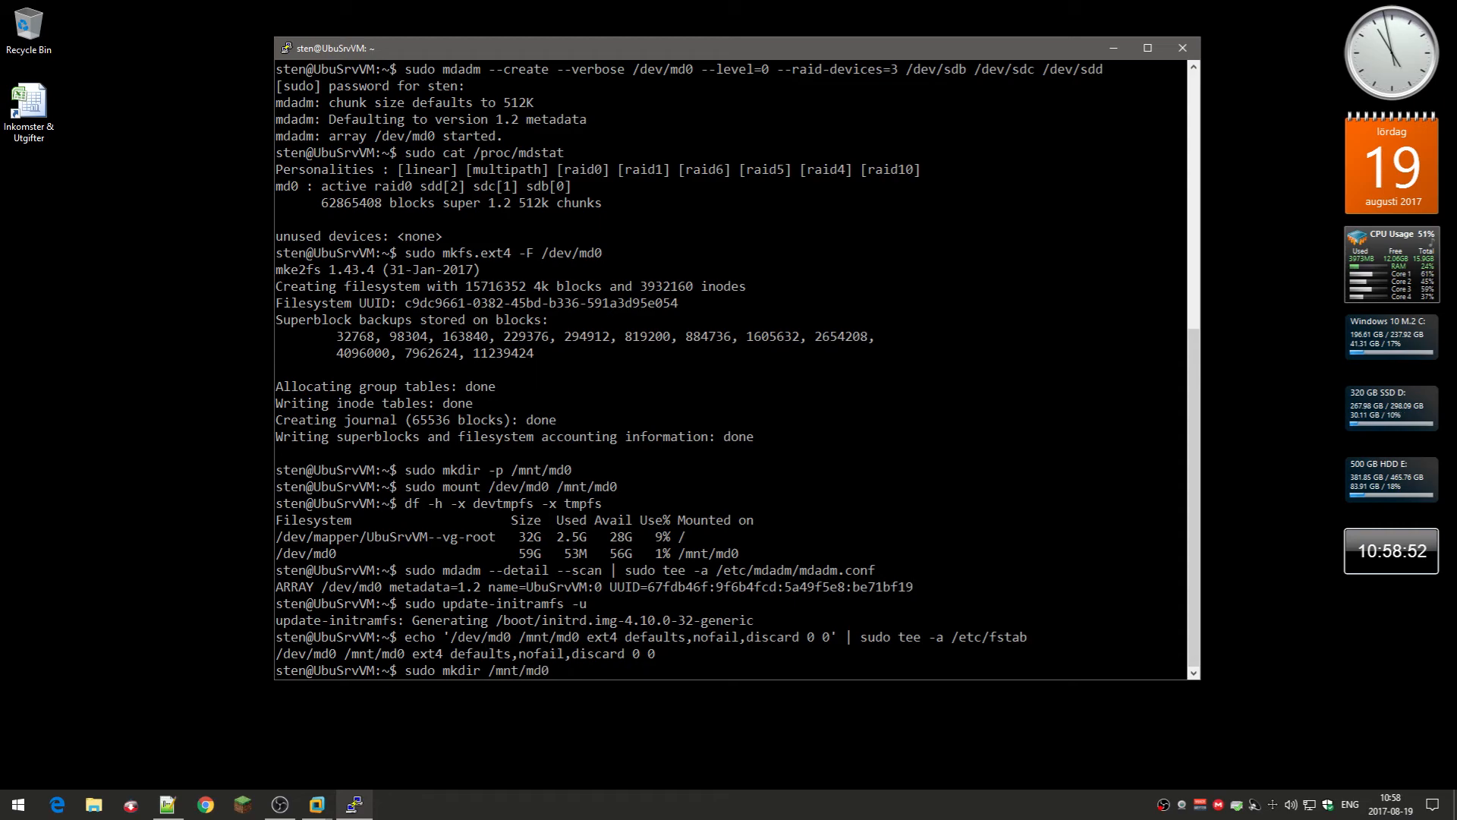
text(/)
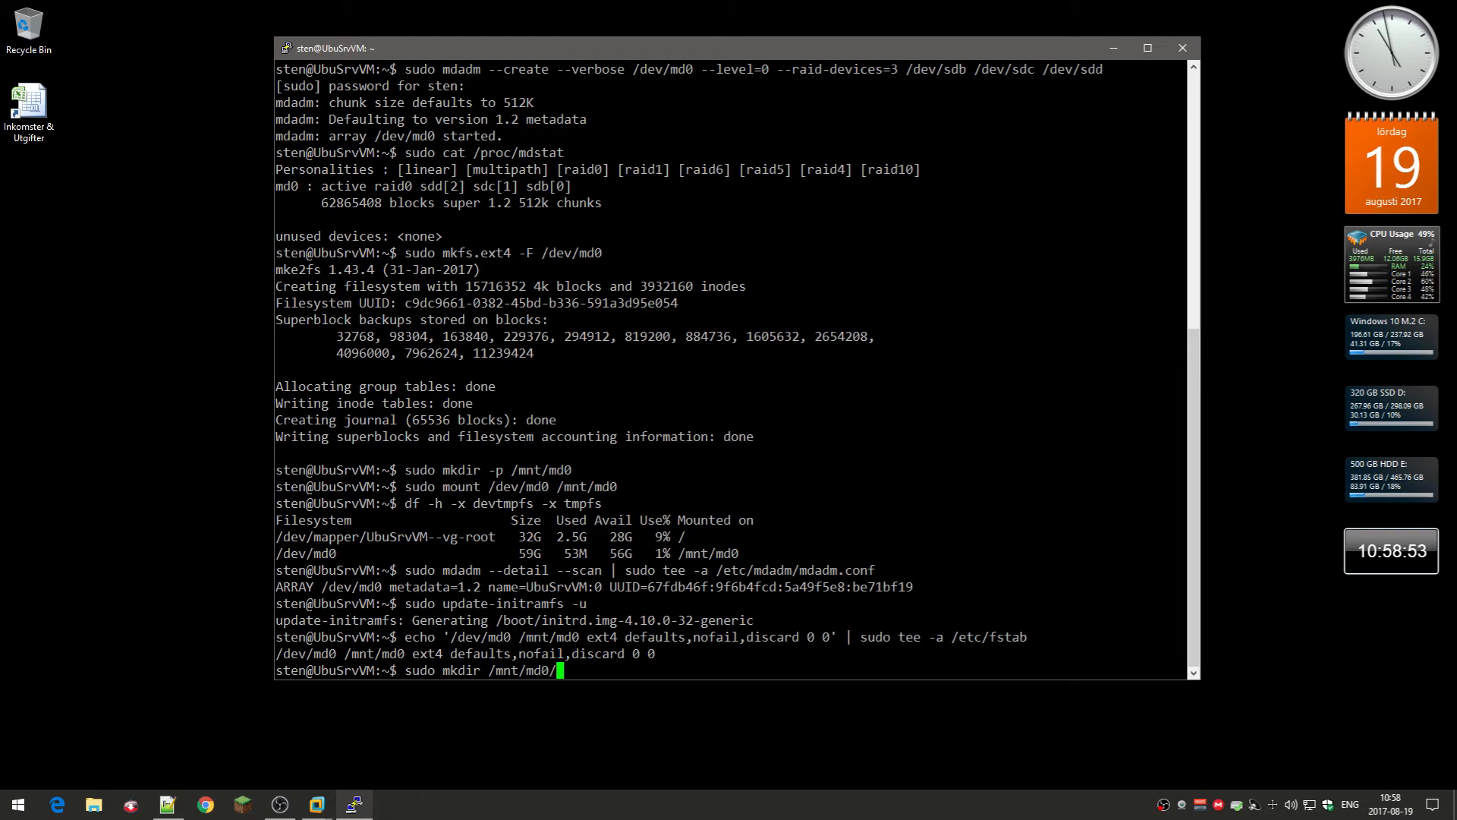
text(share)
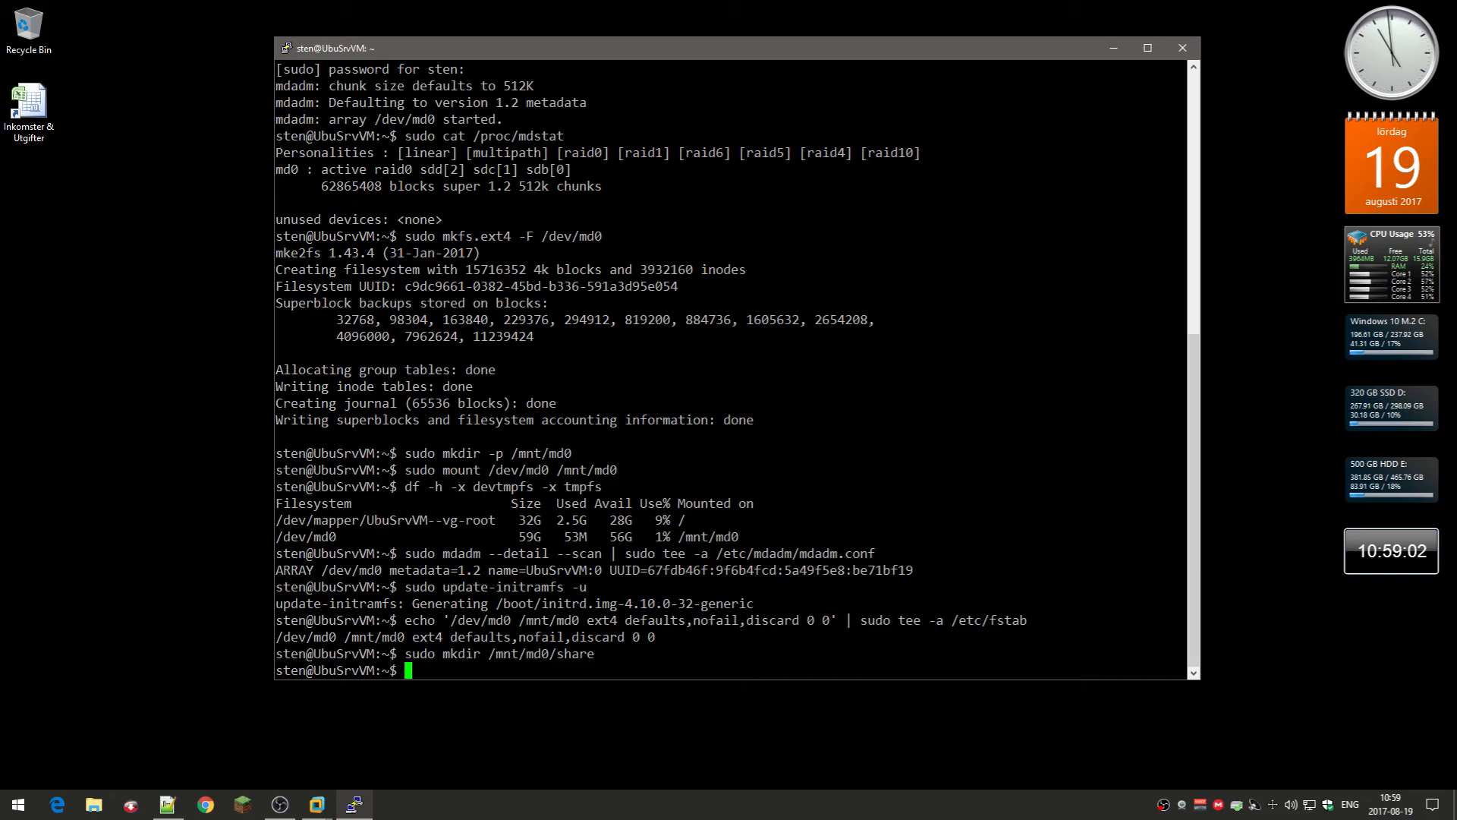
text(cd)
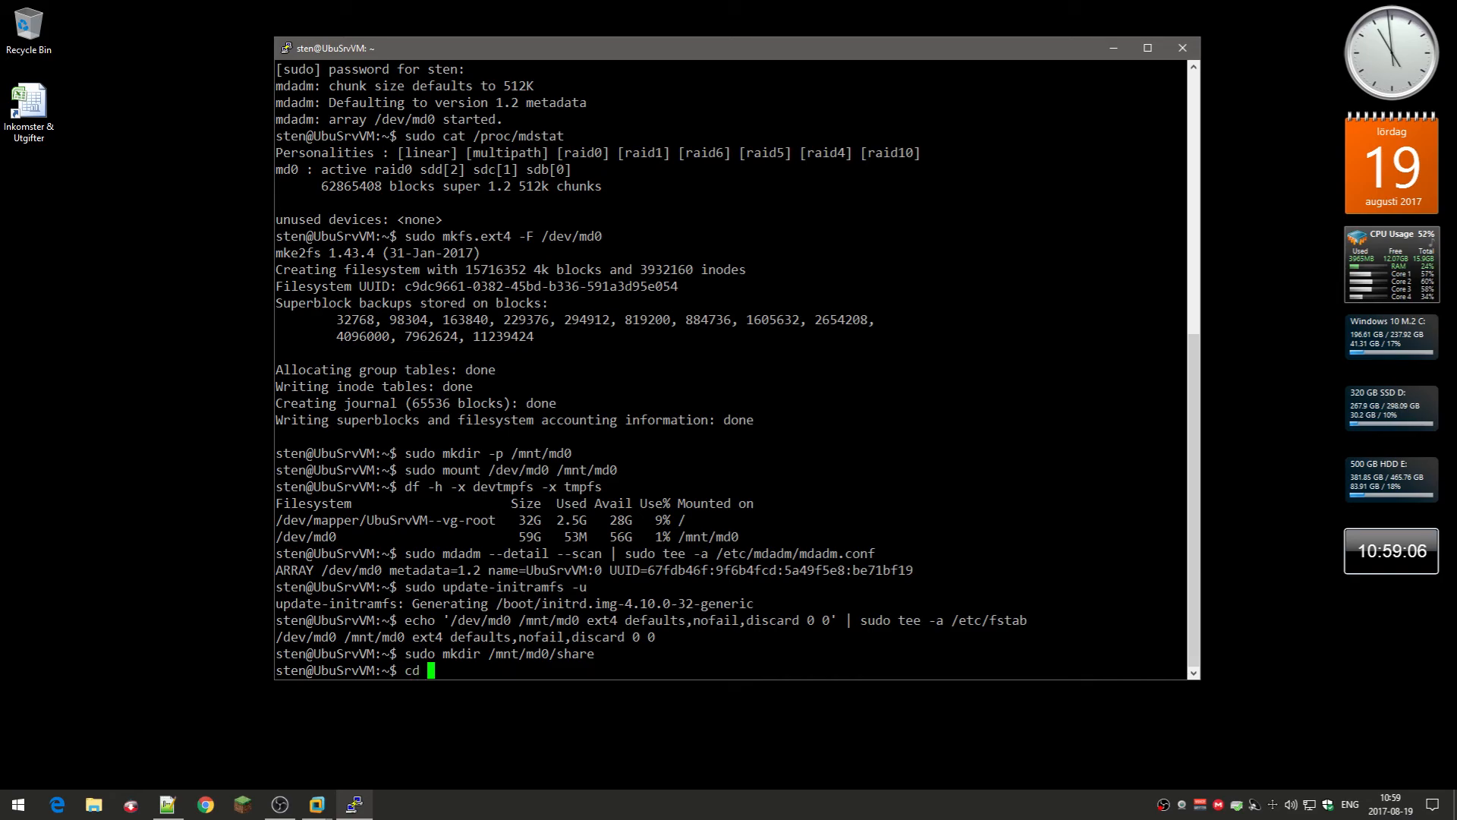
Enter /mnt/md0 and list it to confirm lost+found and share are present
text(/mnt/md0)
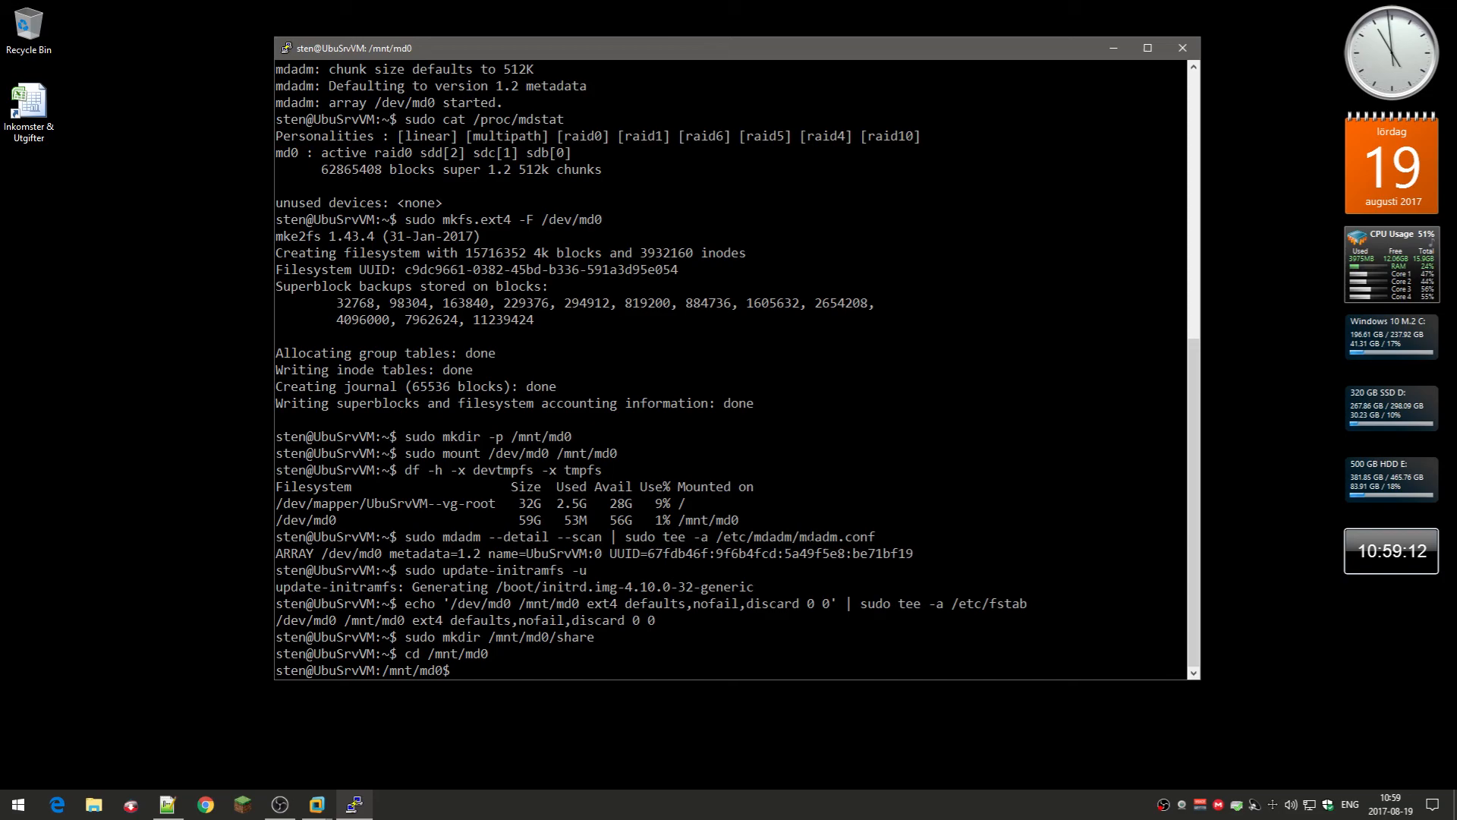
text(ls)
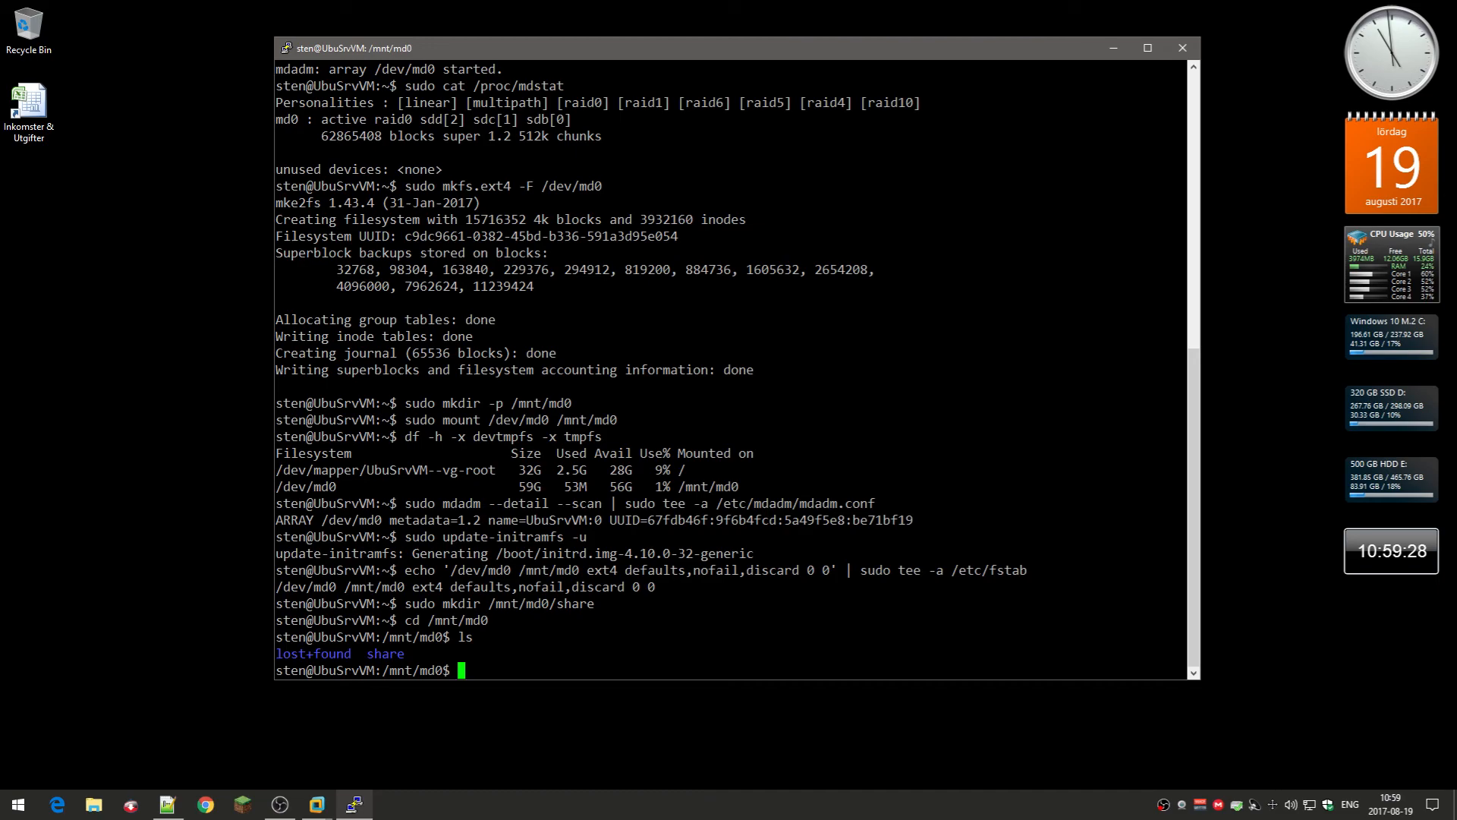
Change into /mnt/md0/share and list its contents with ls
text(cd /mnt/md0/)
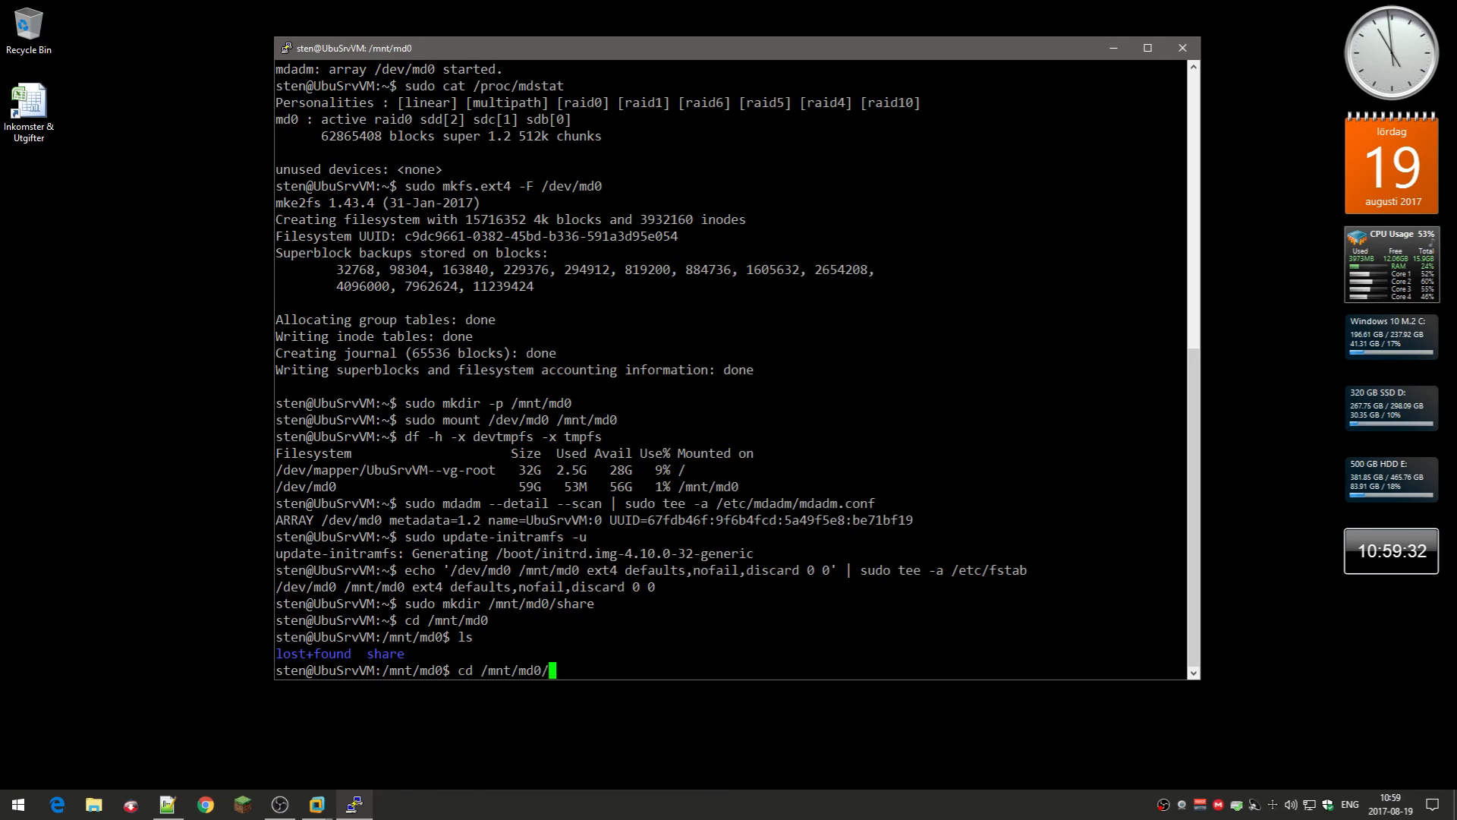
text(share)
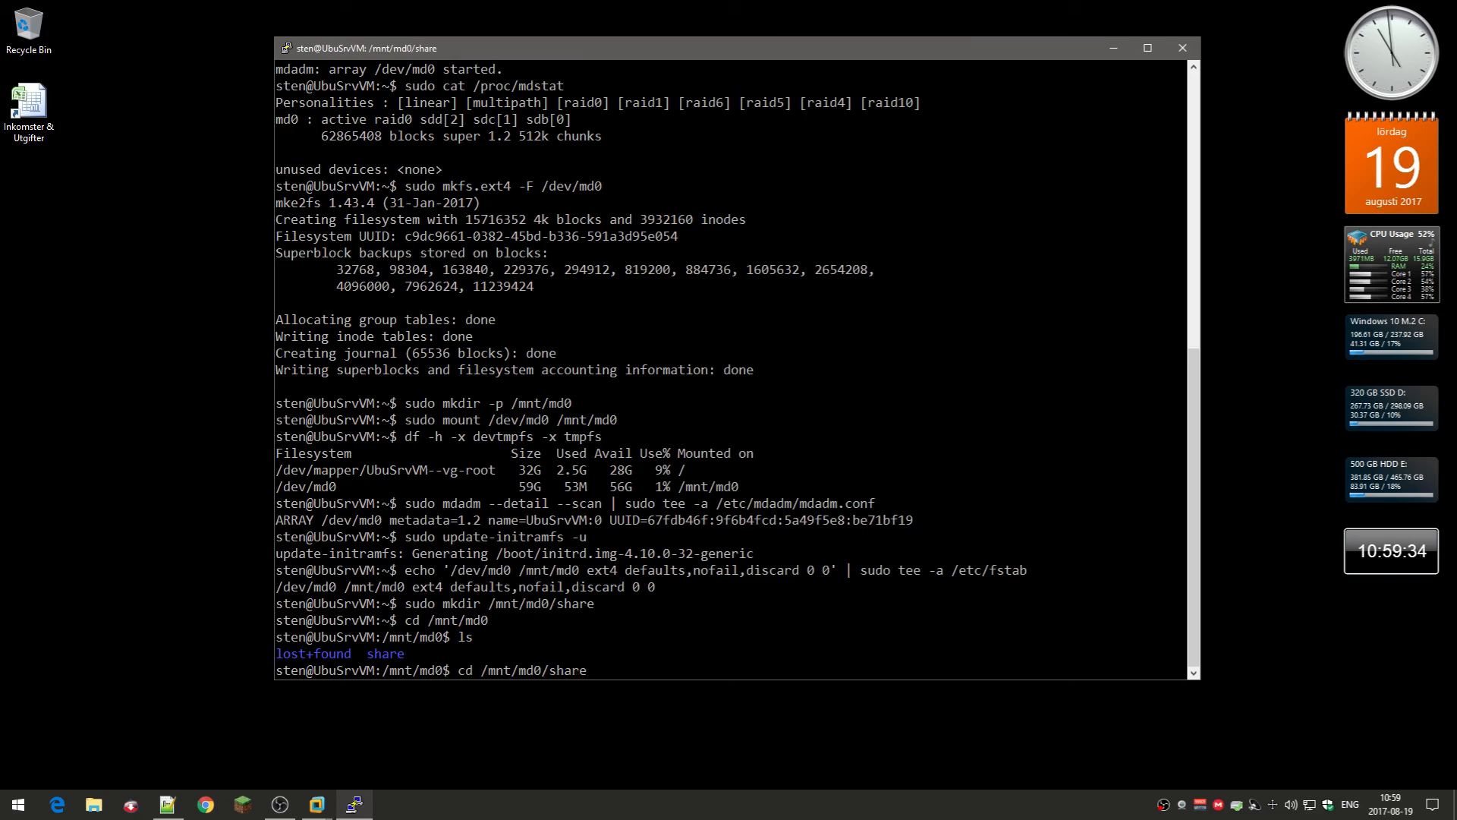
text(ls)
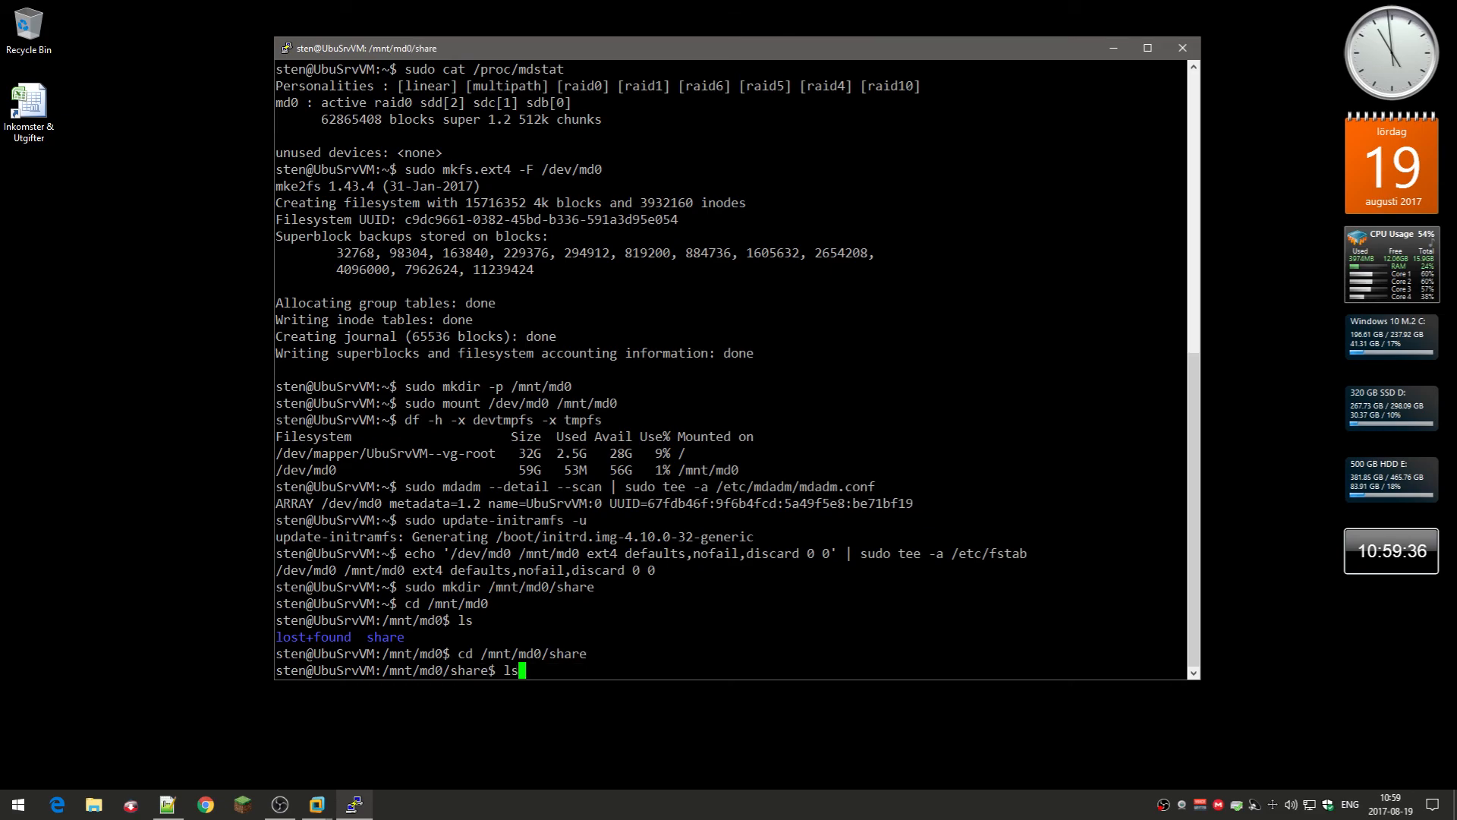